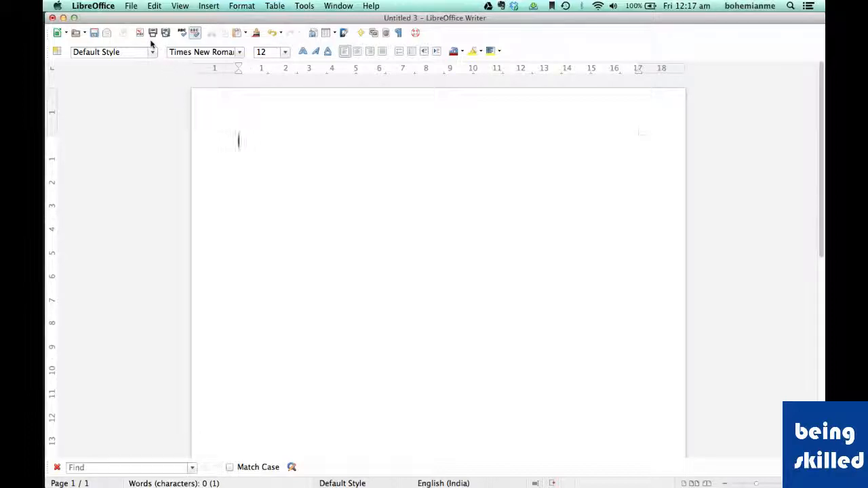
mouse_move(155, 38)
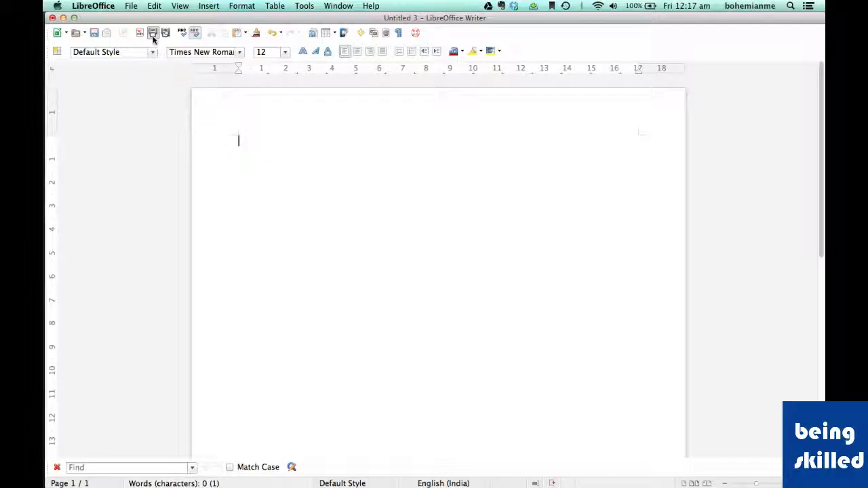
mouse_move(154, 33)
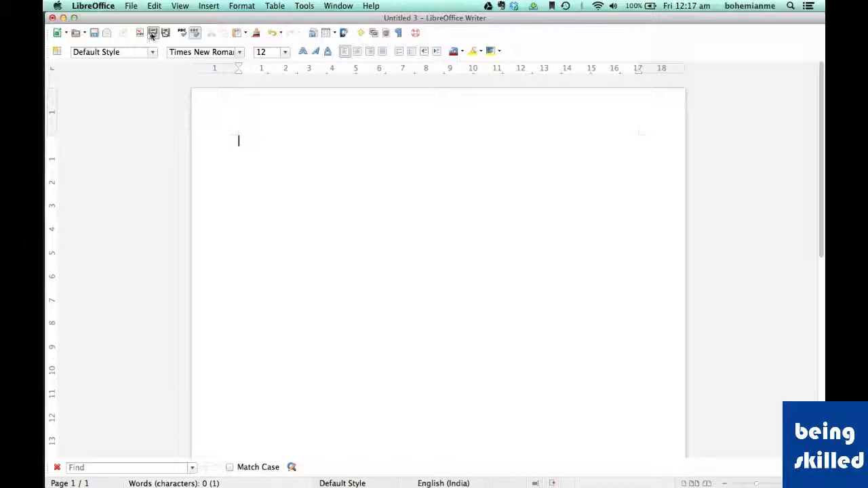
mouse_move(155, 34)
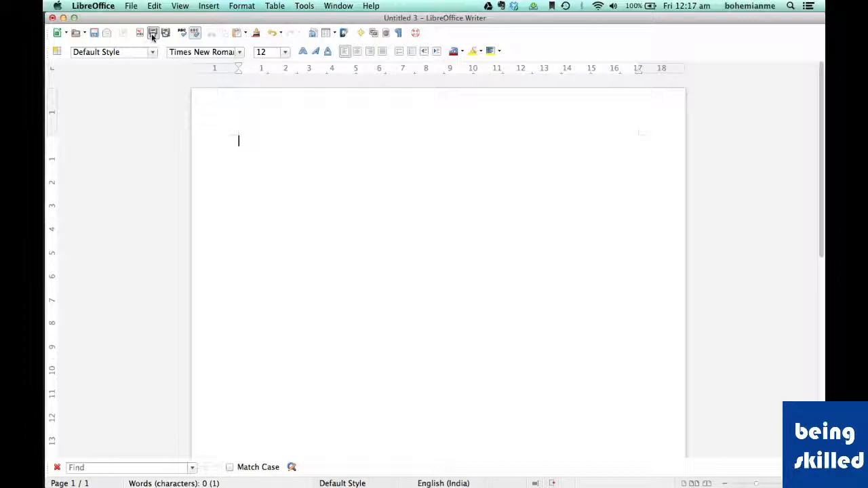
mouse_move(154, 34)
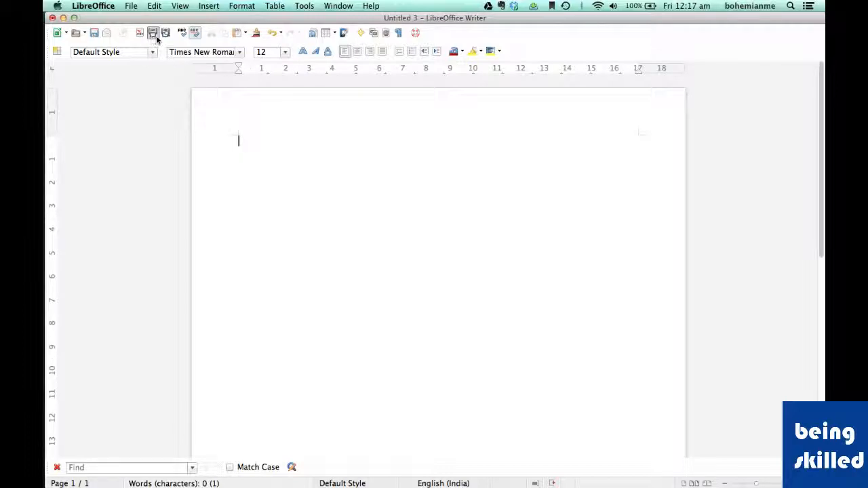
mouse_move(159, 33)
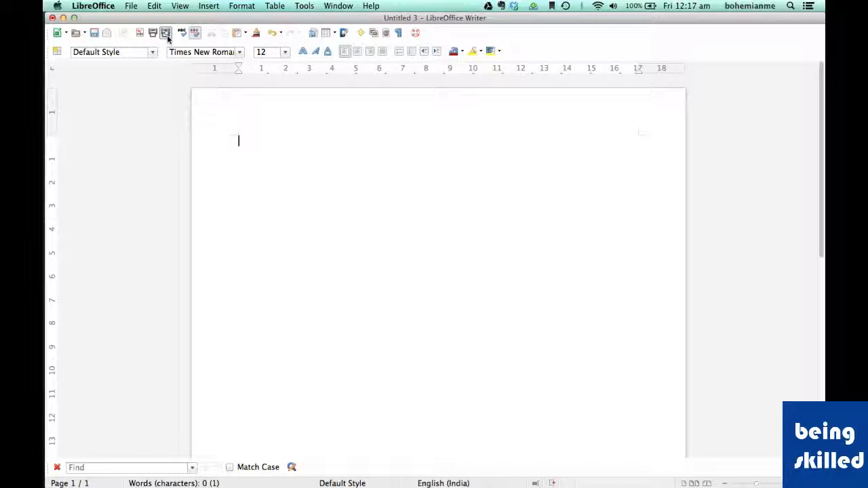
mouse_move(153, 33)
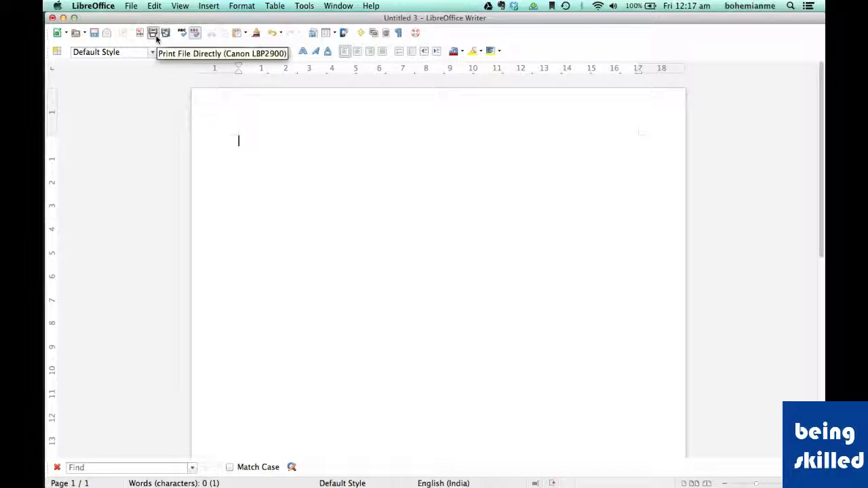
mouse_move(164, 33)
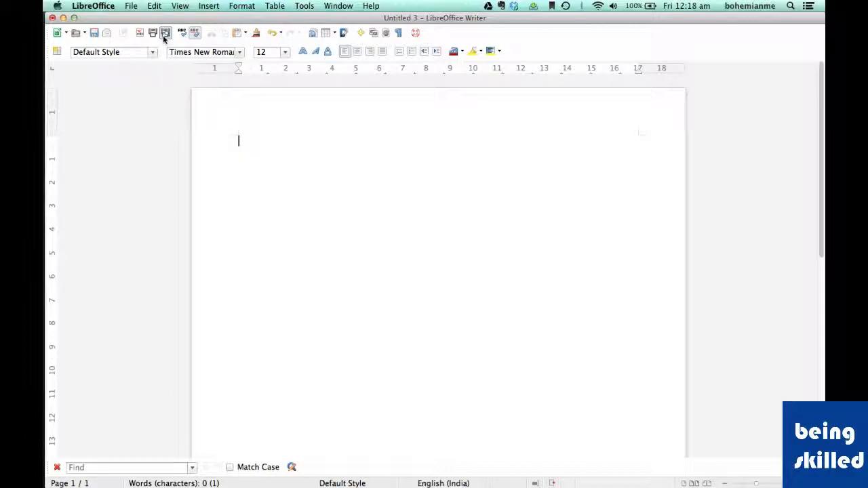
mouse_move(163, 33)
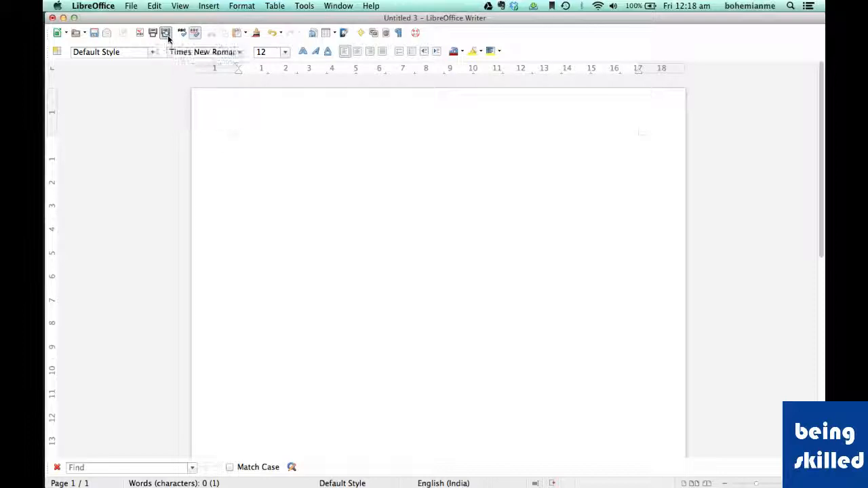
- Switch the blank document to Page Preview to see its single empty page
left_click(167, 33)
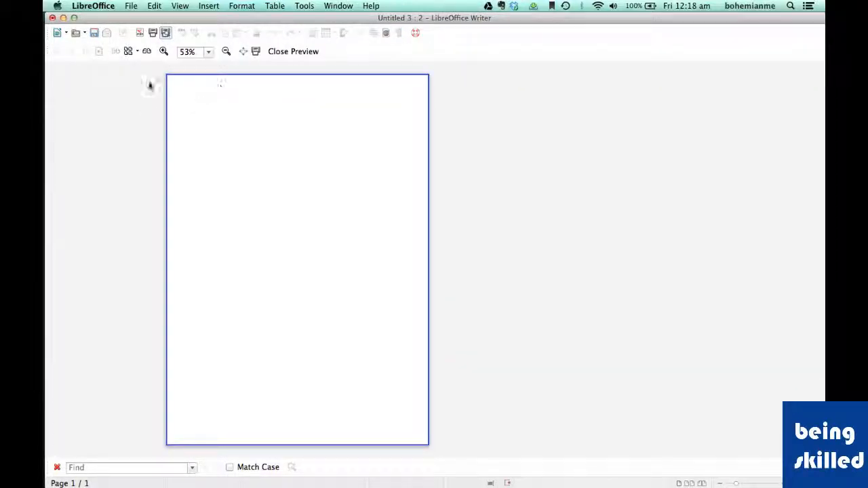
mouse_move(246, 80)
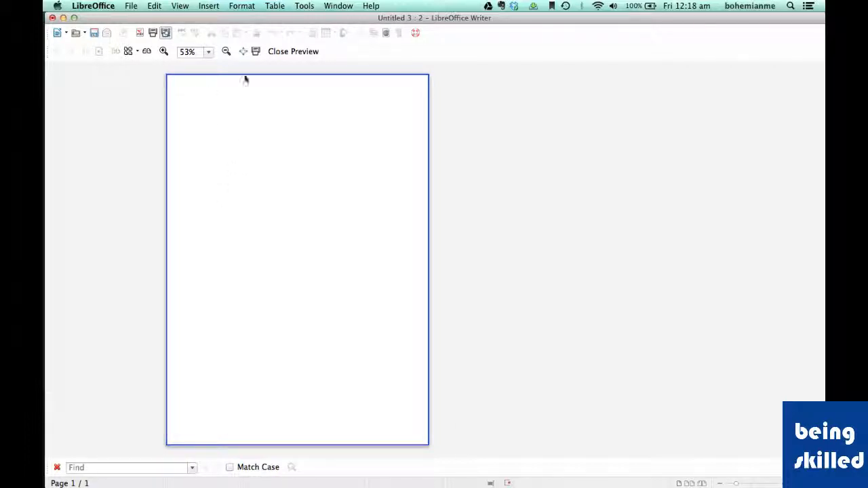
mouse_move(195, 107)
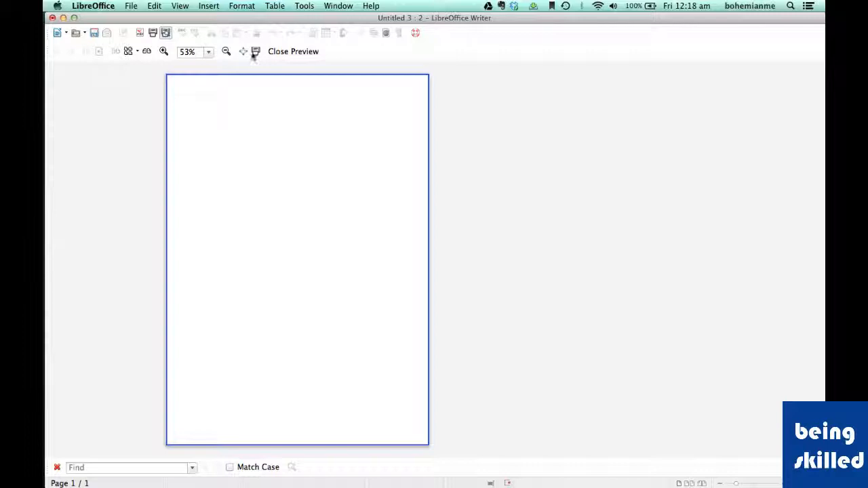
- Close the page preview to resume editing the blank document
left_click(255, 51)
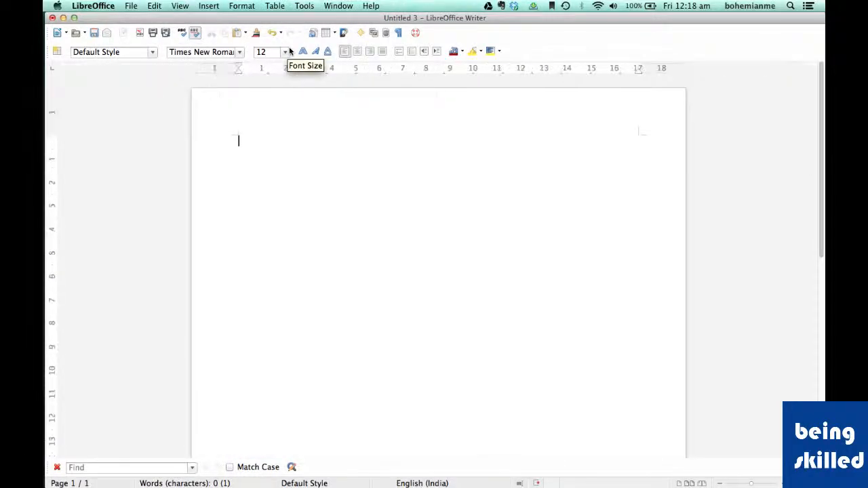
mouse_move(615, 230)
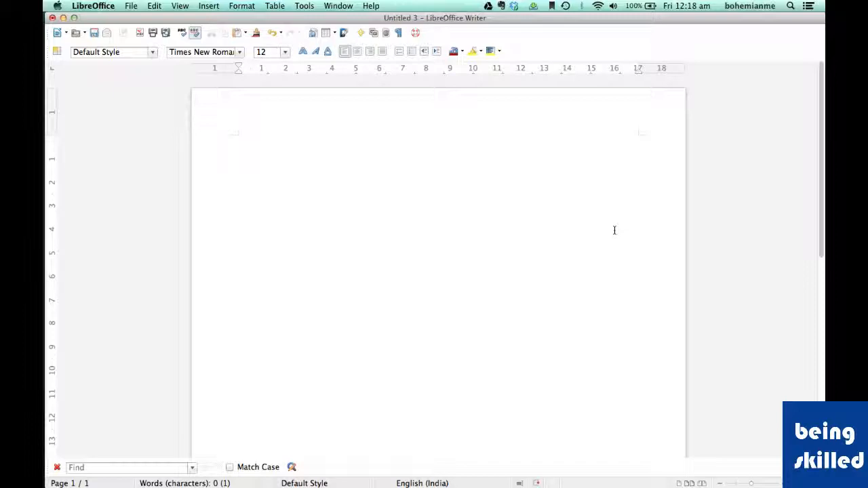
mouse_move(472, 255)
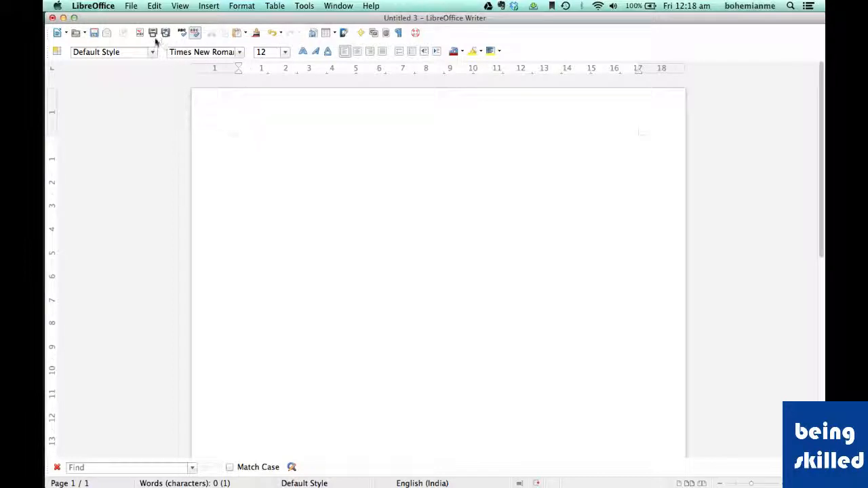
mouse_move(166, 32)
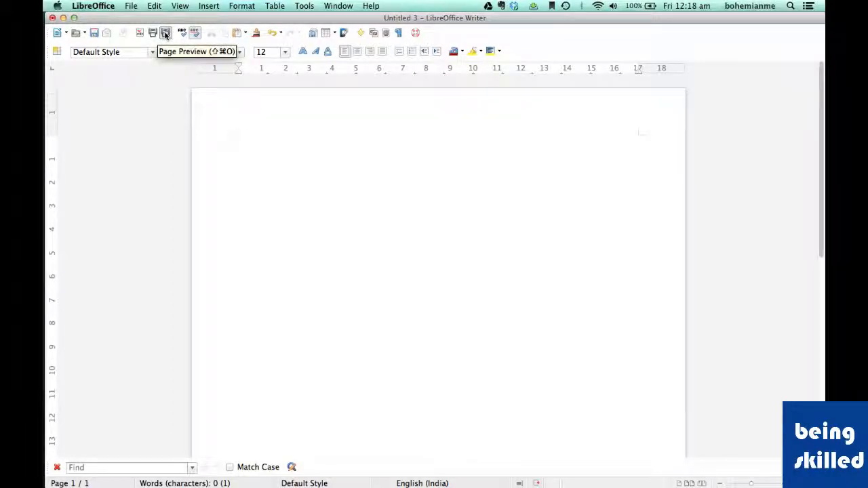